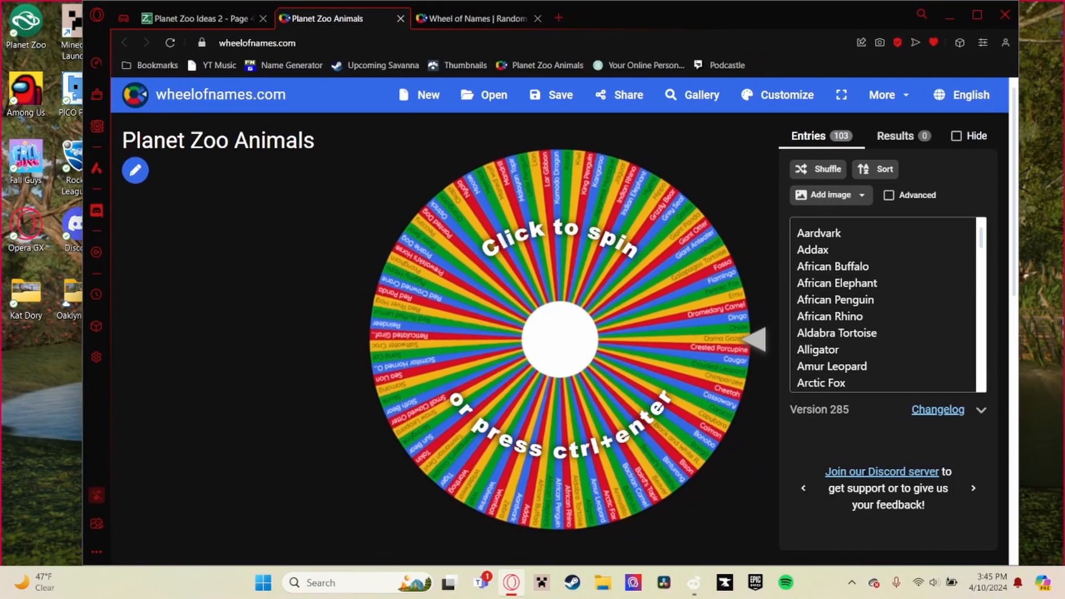
- Scroll the 103 Planet Zoo Animals entries down to Zebra, then spin the wheel
{"action": "scroll", "scroll_direction": "down", "scroll_amount": 3}
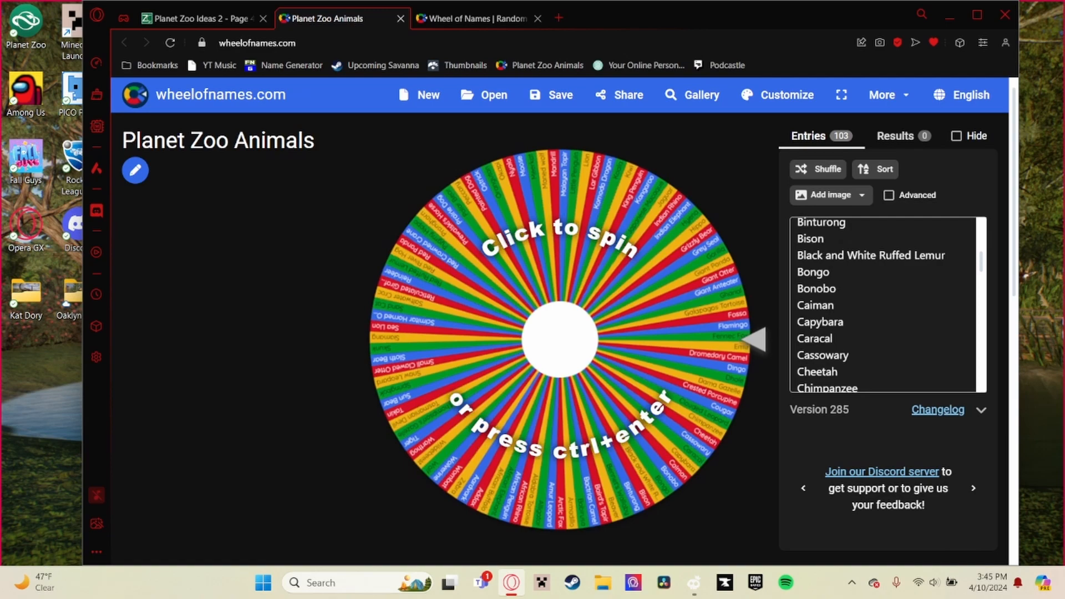
{"action": "scroll", "scroll_direction": "down", "scroll_amount": 3}
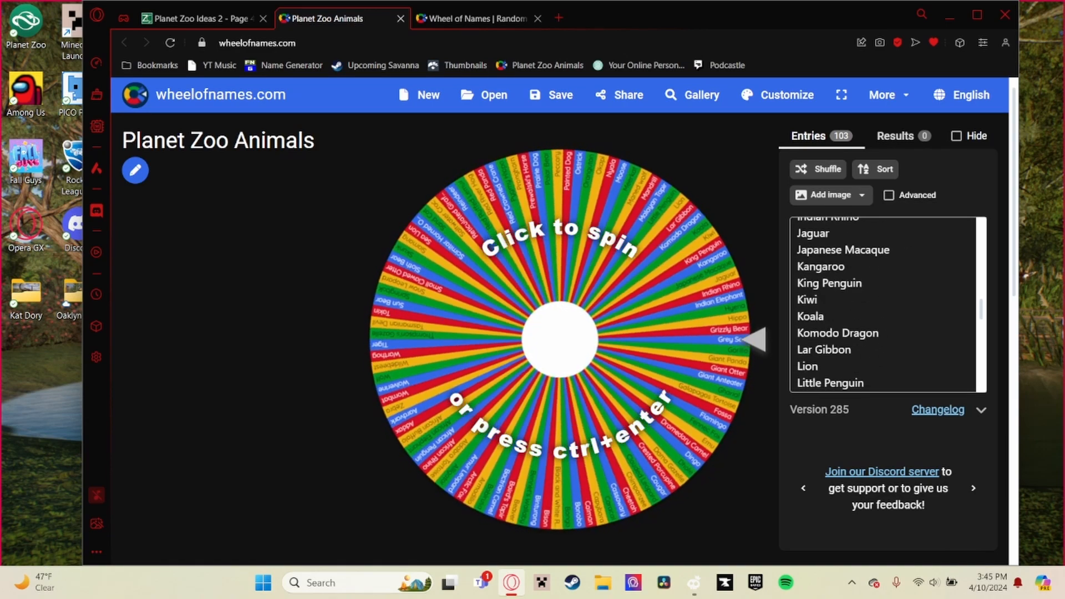
{"action": "scroll", "scroll_direction": "down", "scroll_amount": 3}
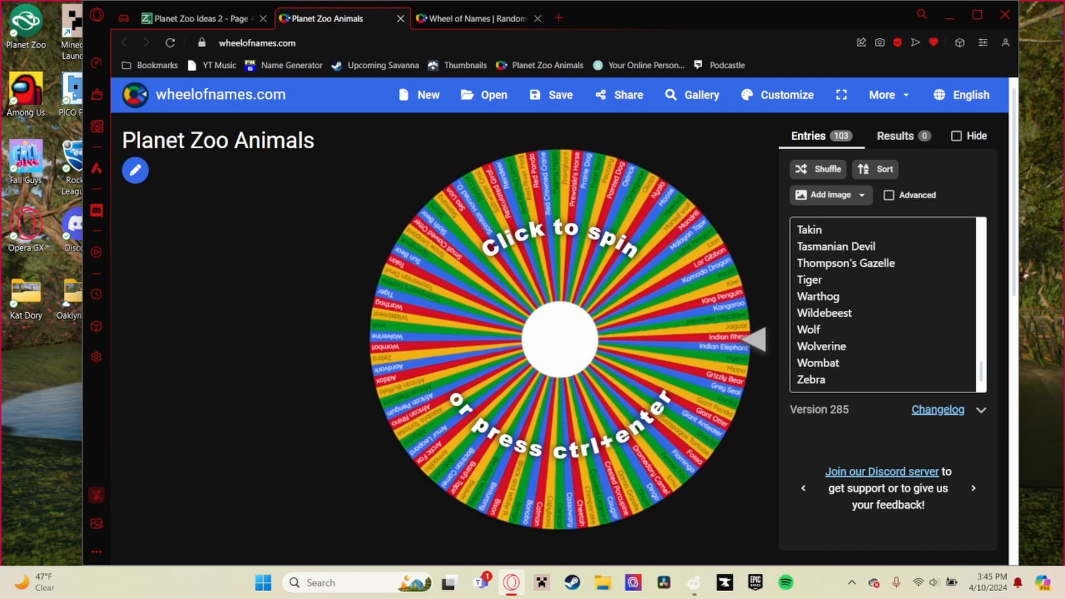
{"action": "left_click", "coordinate": [557, 336]}
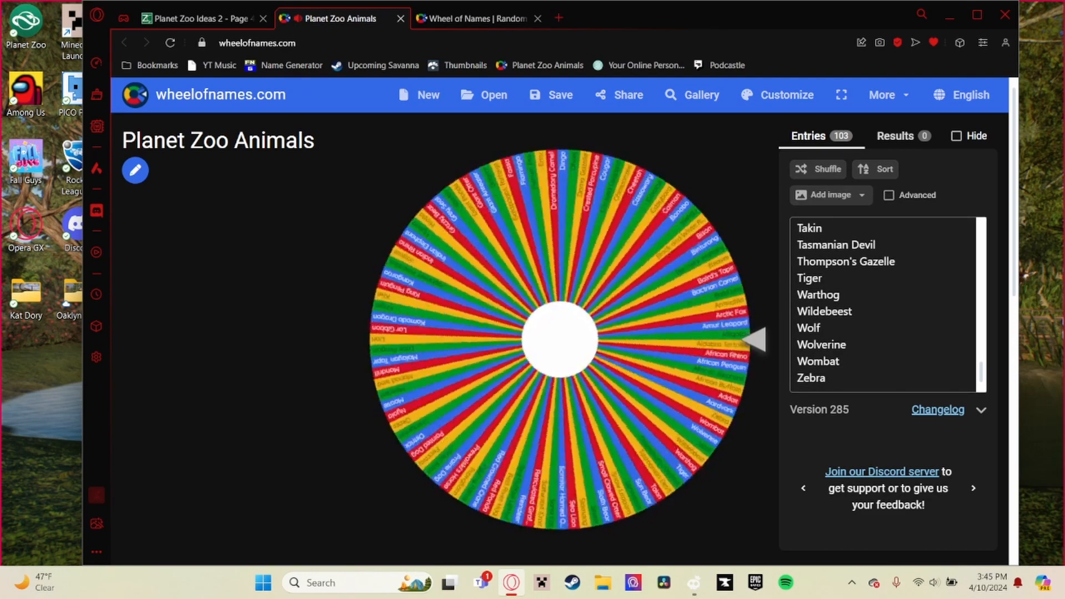
- Let the animal wheel land on Nyala and close the winner announcement
{"action": "left_click", "coordinate": [557, 336]}
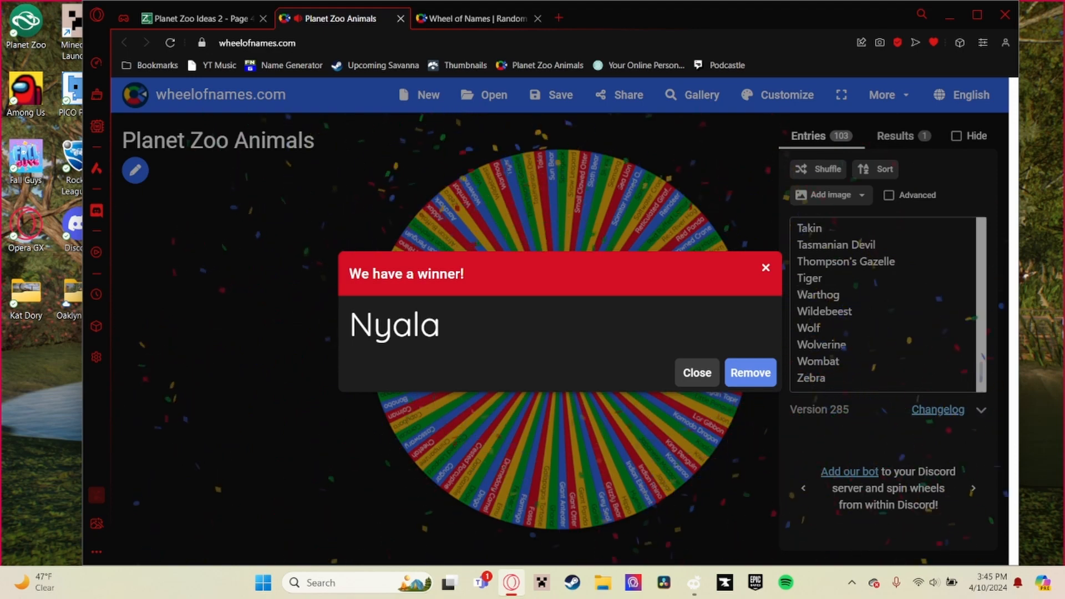
{"action": "left_click", "coordinate": [696, 372]}
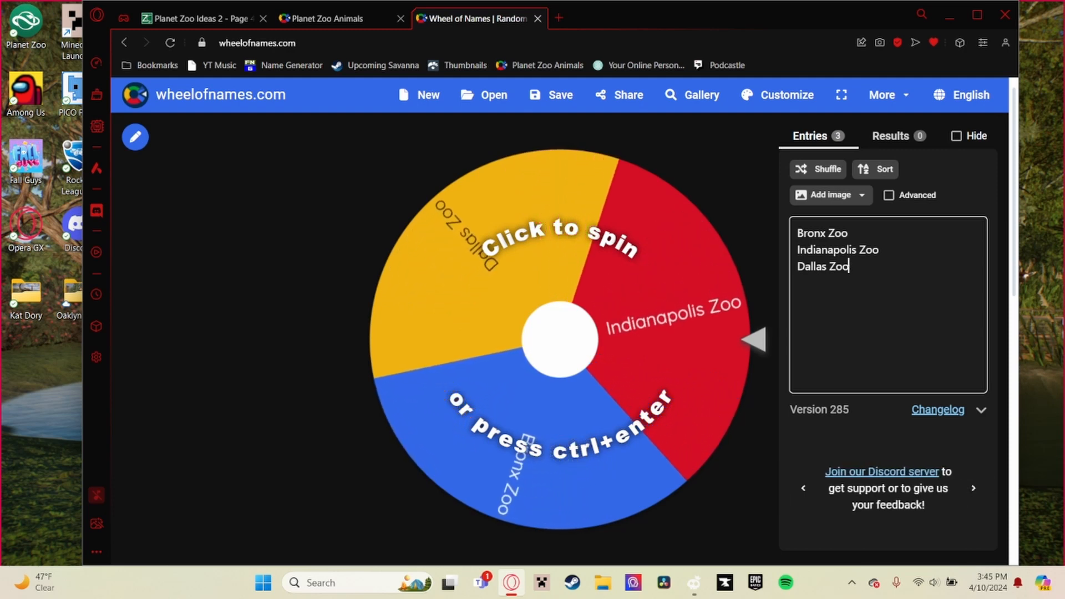
- Spin the Bronx, Indianapolis and Dallas Zoo wheel until Indianapolis Zoo wins
{"action": "left_click", "coordinate": [557, 339]}
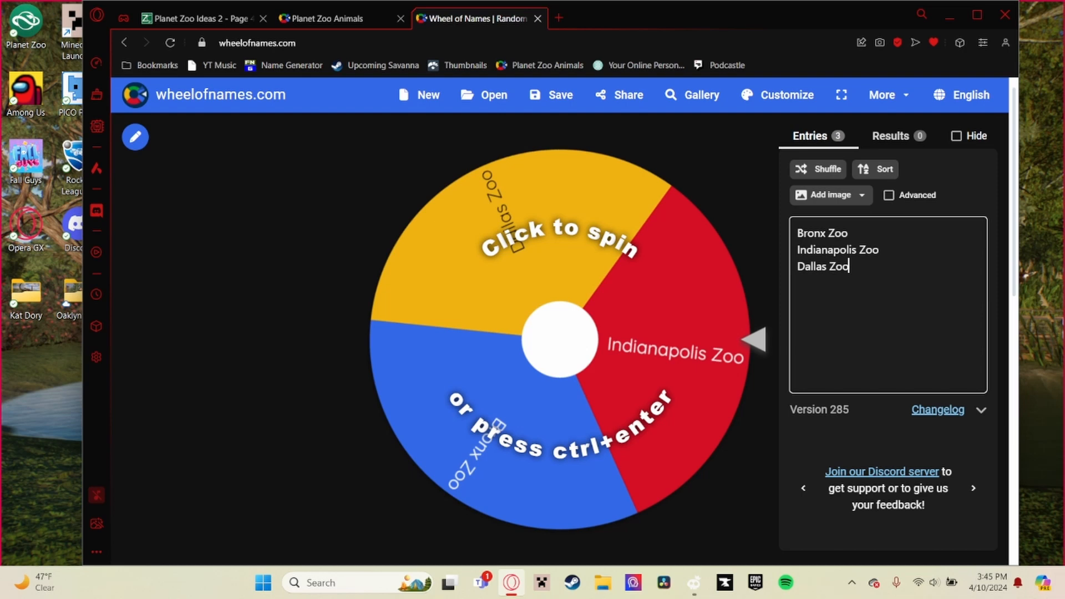
{"action": "left_click", "coordinate": [557, 340]}
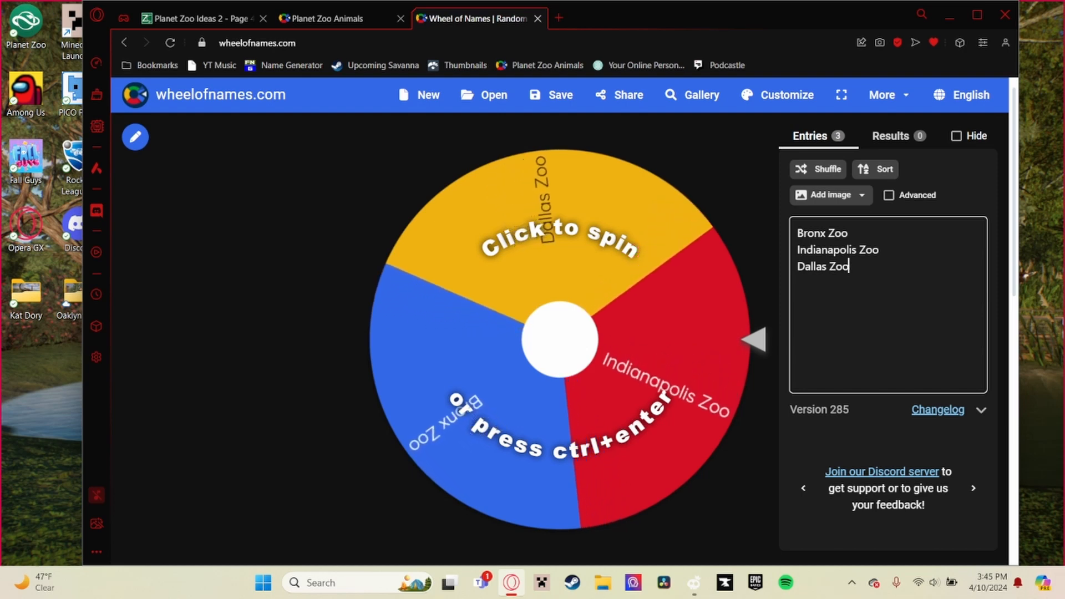
{"action": "left_click", "coordinate": [557, 339]}
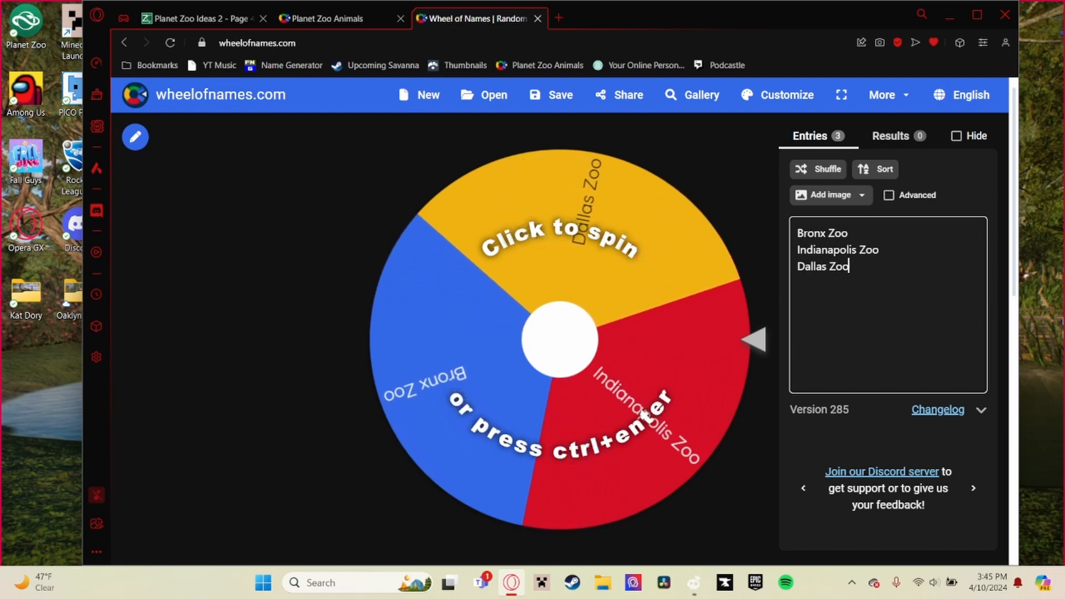
{"action": "left_click", "coordinate": [557, 336]}
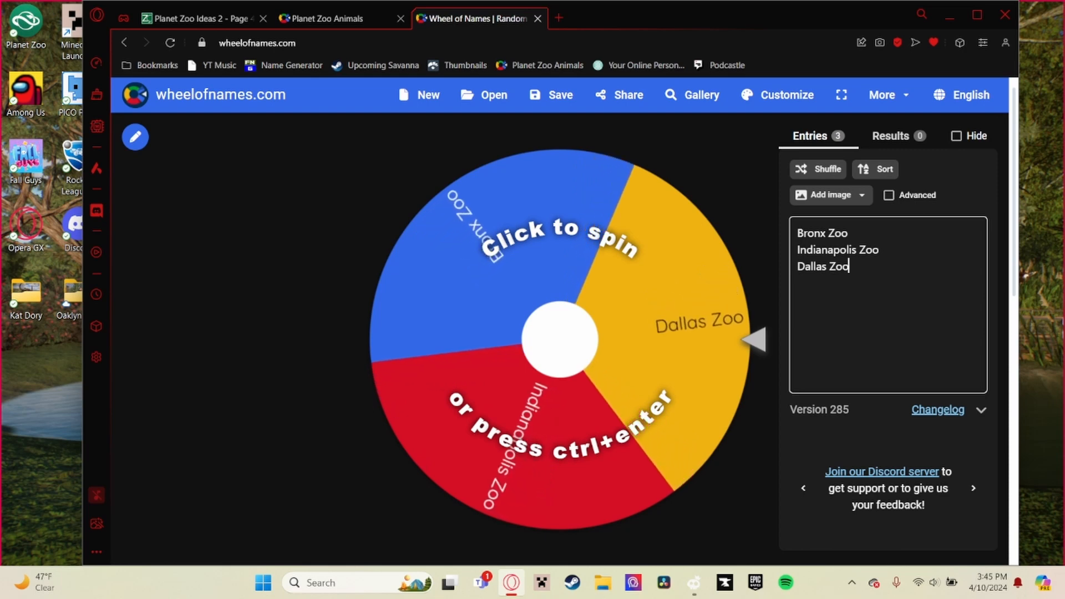
{"action": "left_click", "coordinate": [557, 339]}
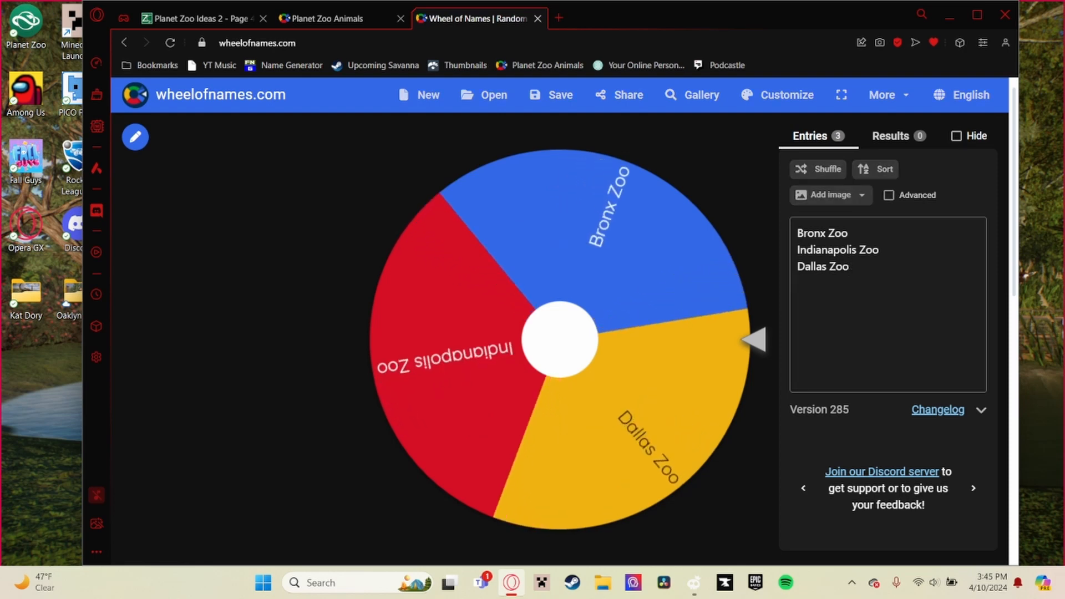
{"action": "left_click", "coordinate": [556, 339]}
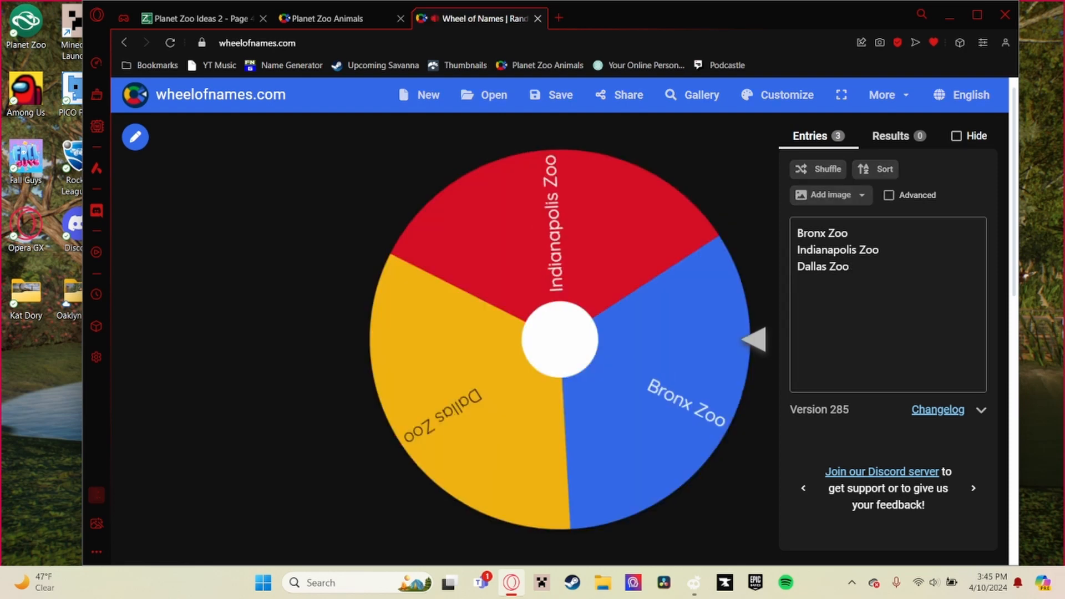
{"action": "left_click", "coordinate": [559, 338]}
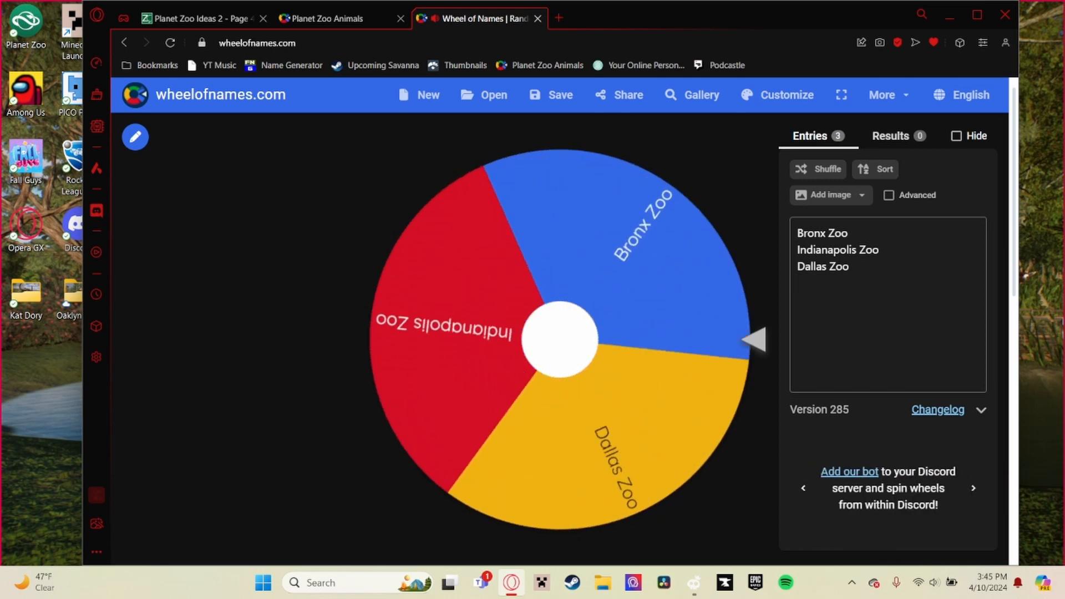
{"action": "left_click", "coordinate": [557, 338]}
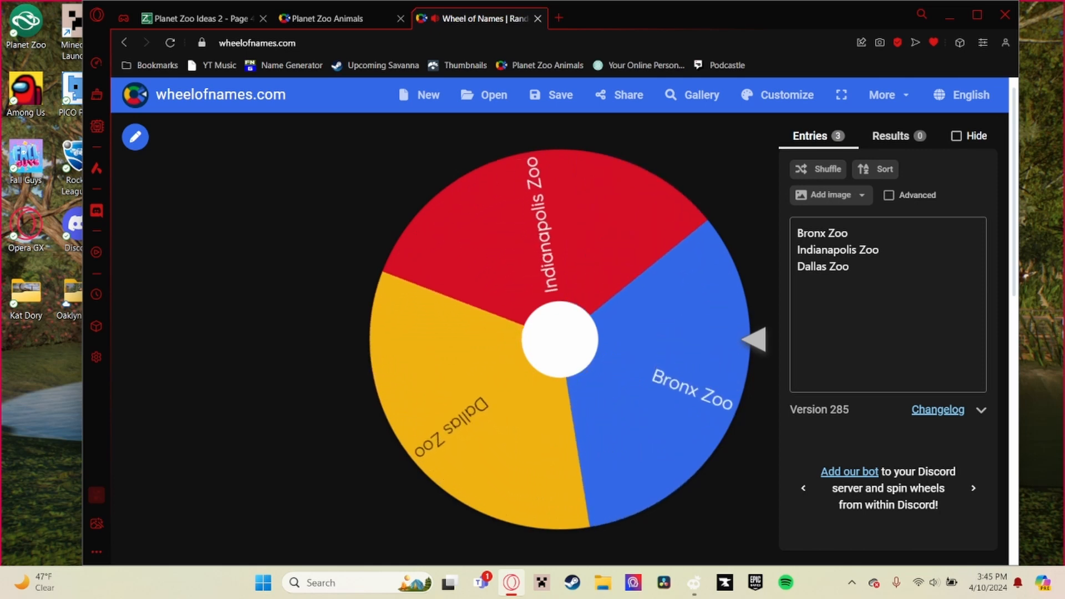
{"action": "left_click", "coordinate": [557, 339]}
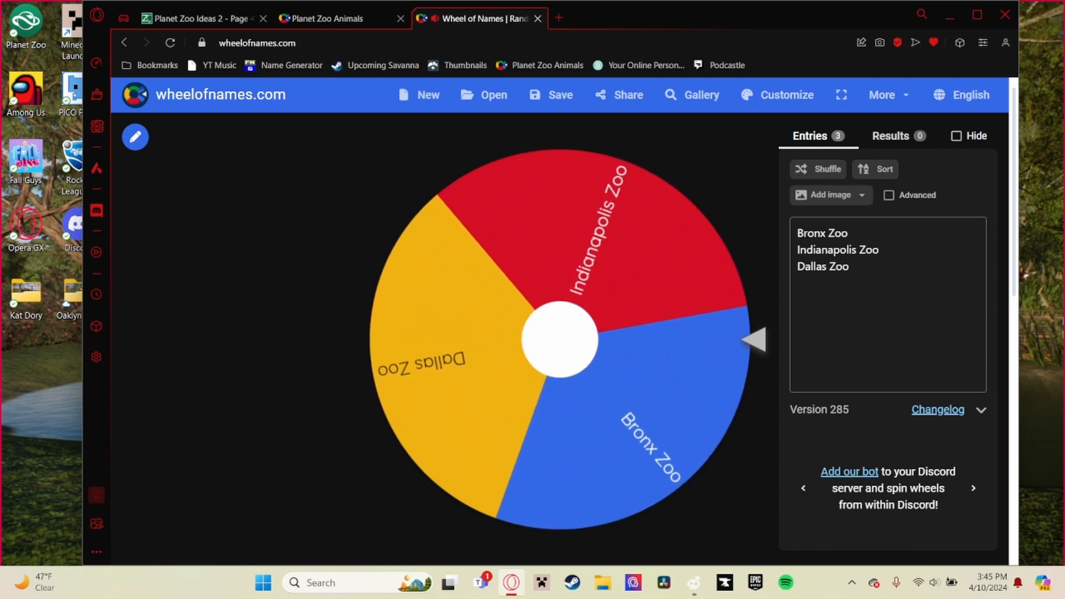
{"action": "left_click", "coordinate": [557, 339]}
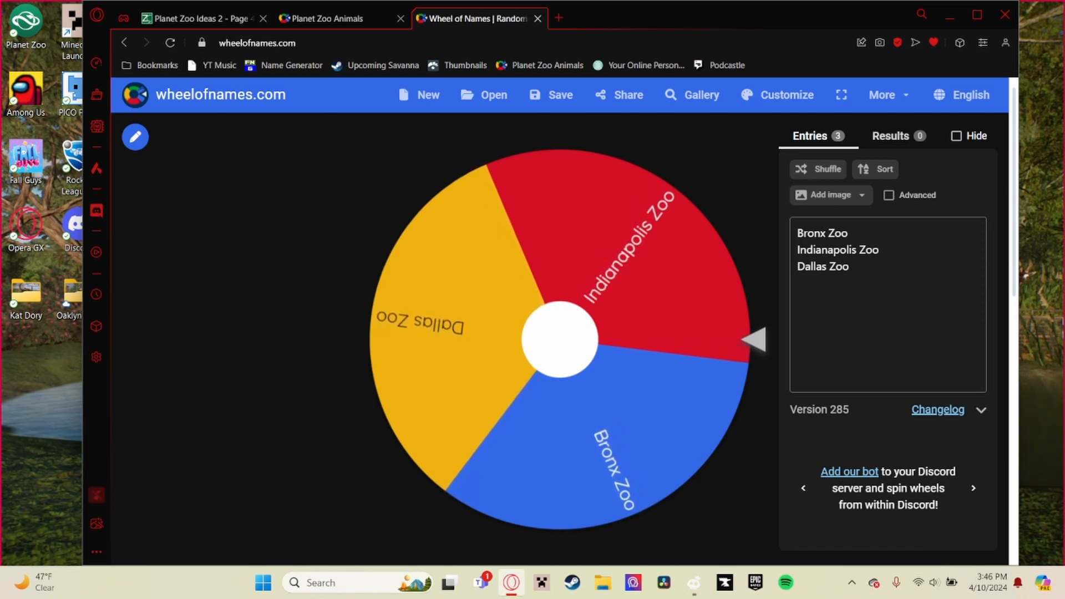
{"action": "left_click", "coordinate": [556, 340]}
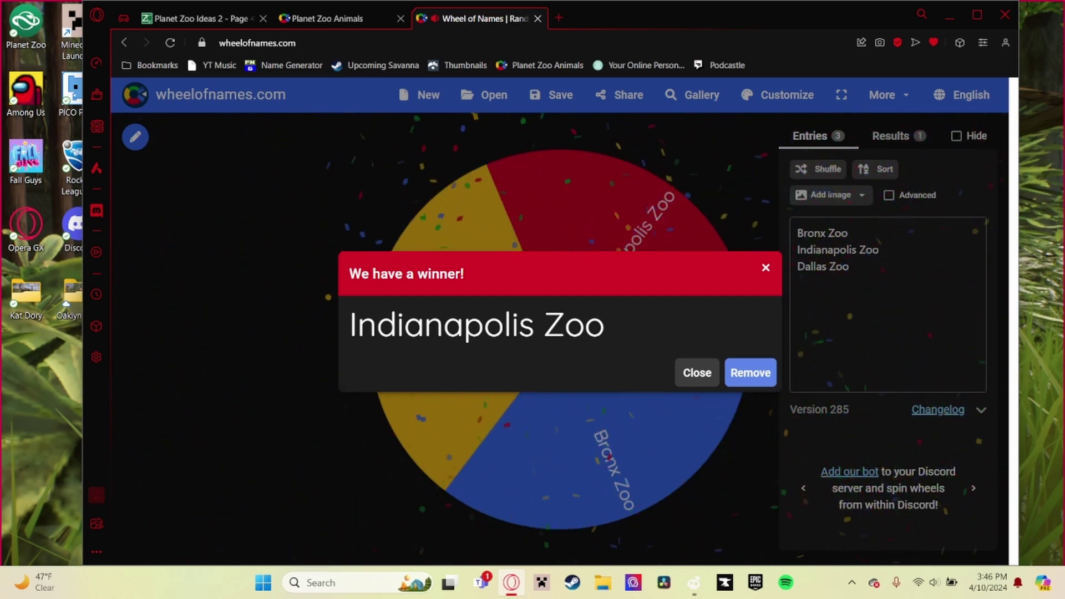
- Close the Indianapolis Zoo result, return to Planet Zoo Animals, and dismiss the Galapagos Tortoise win
{"action": "left_click", "coordinate": [695, 373]}
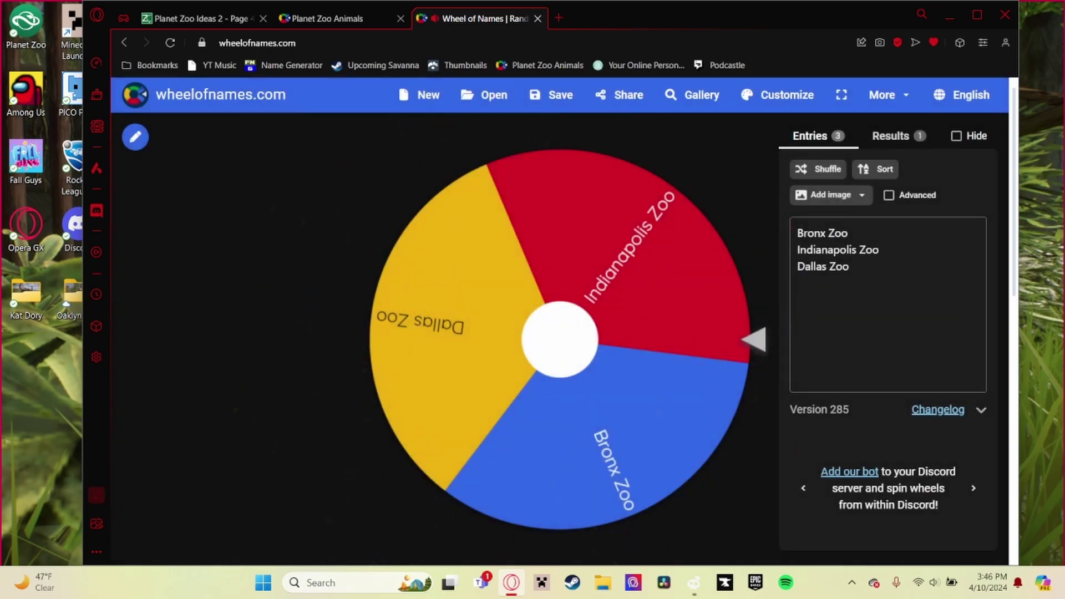
{"action": "left_click", "coordinate": [326, 18]}
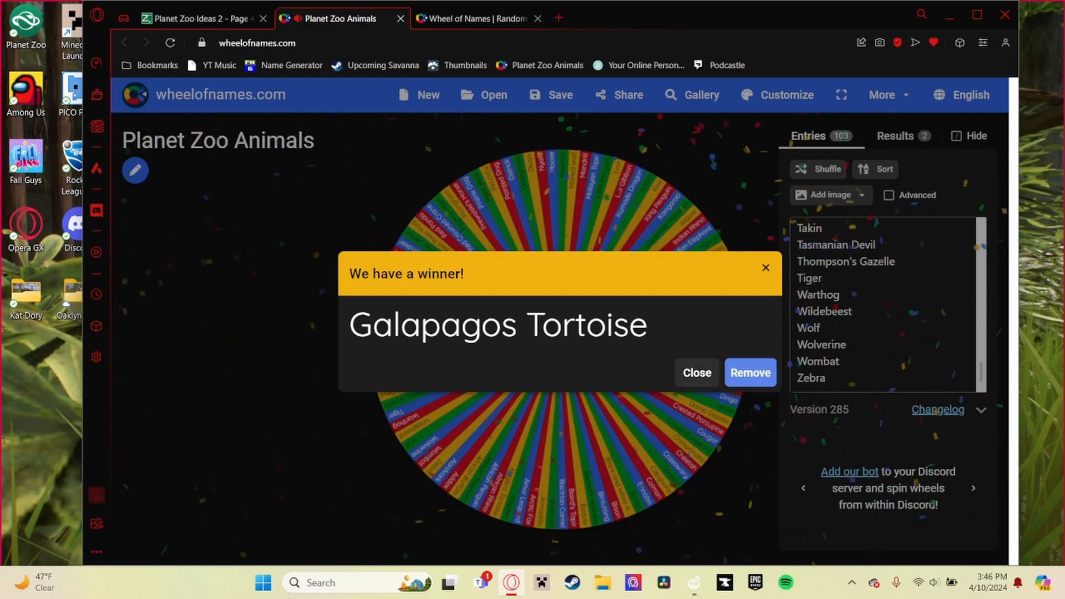
{"action": "left_click", "coordinate": [696, 372]}
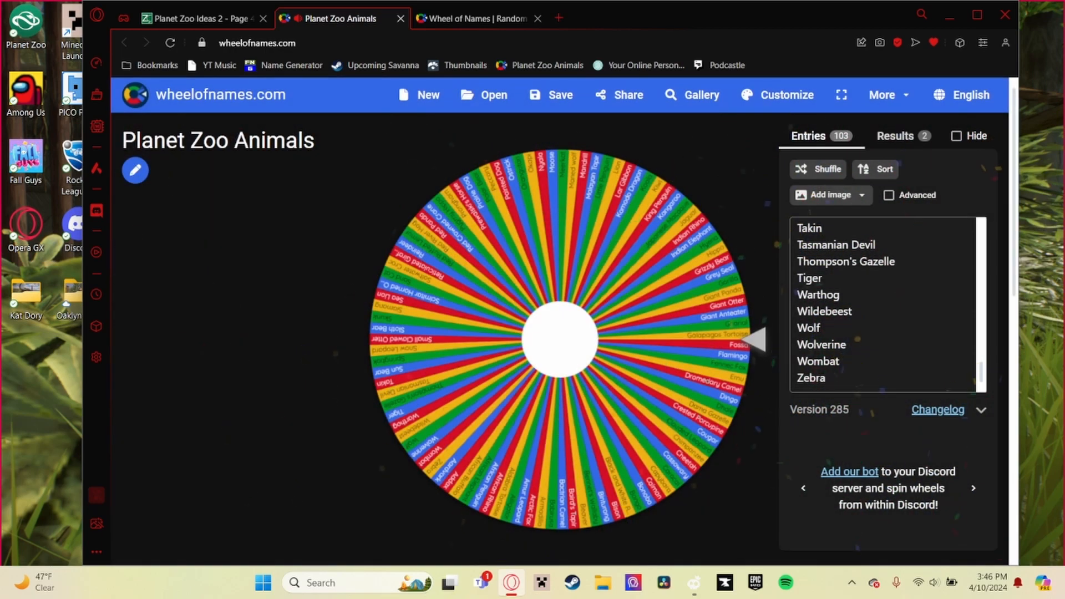
{"action": "mouse_move", "coordinate": [476, 19]}
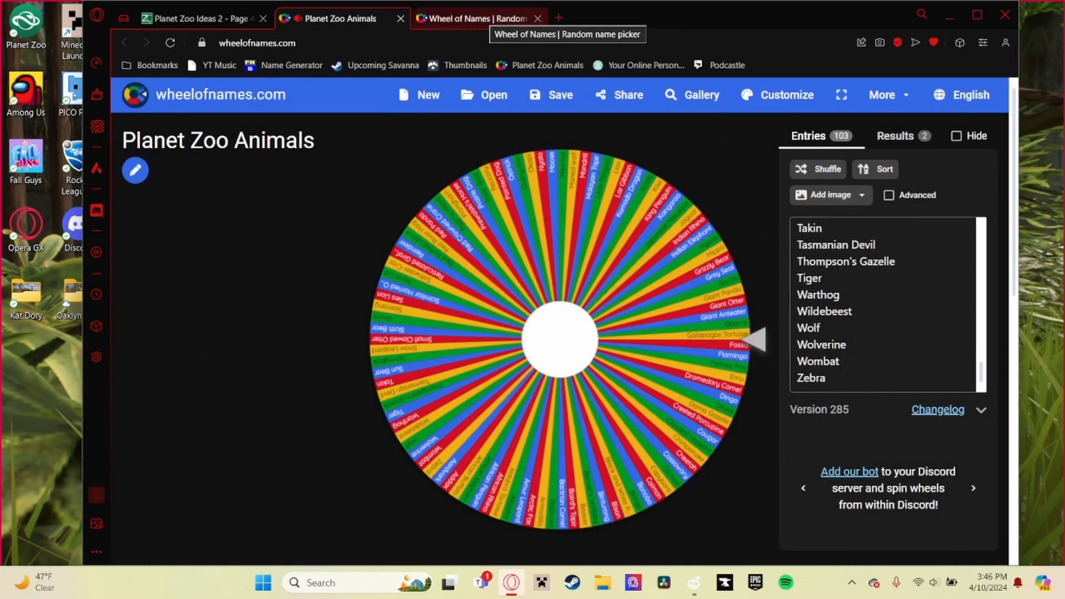